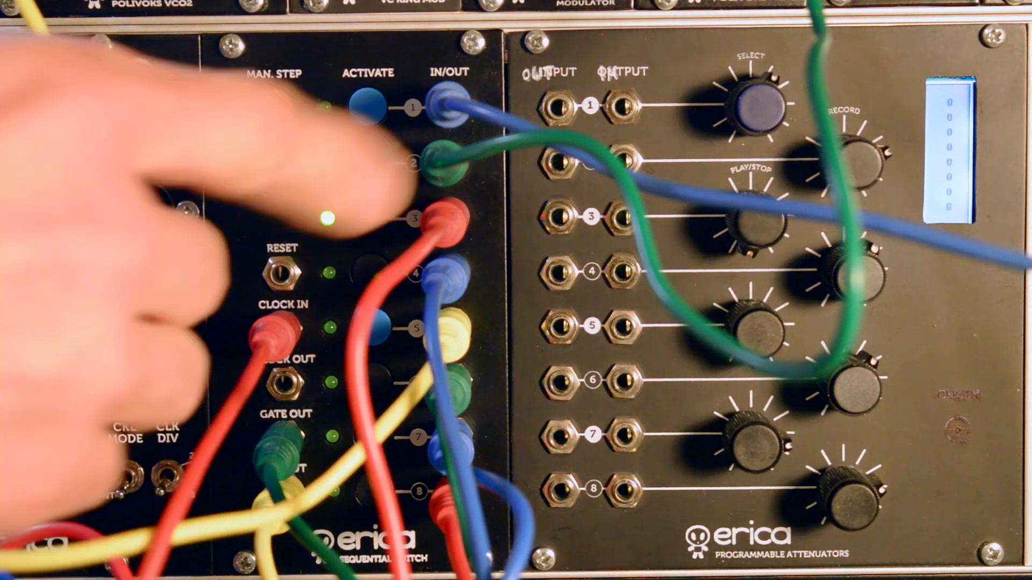
{"action": "left_click", "coordinate": [275, 102]}
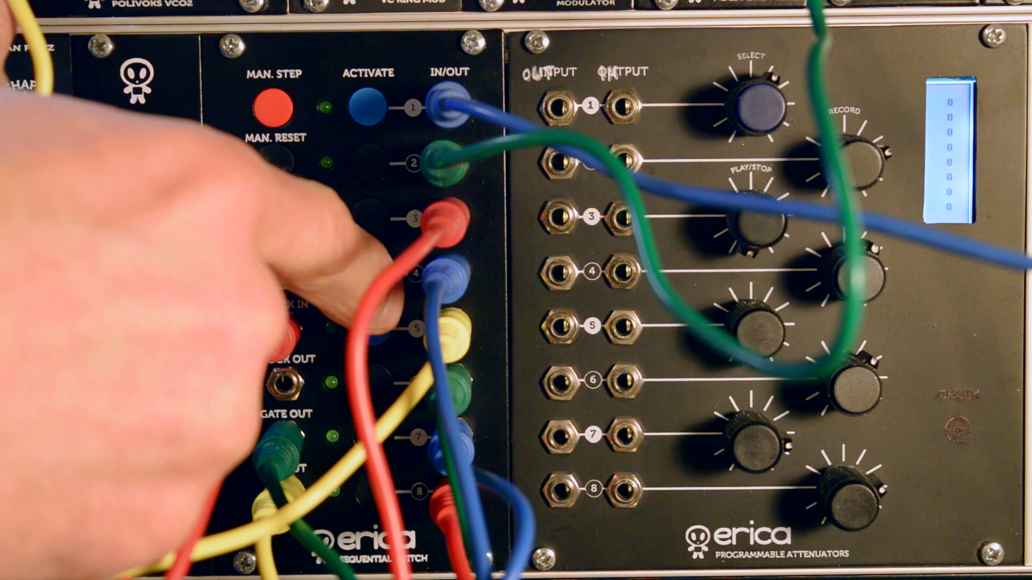